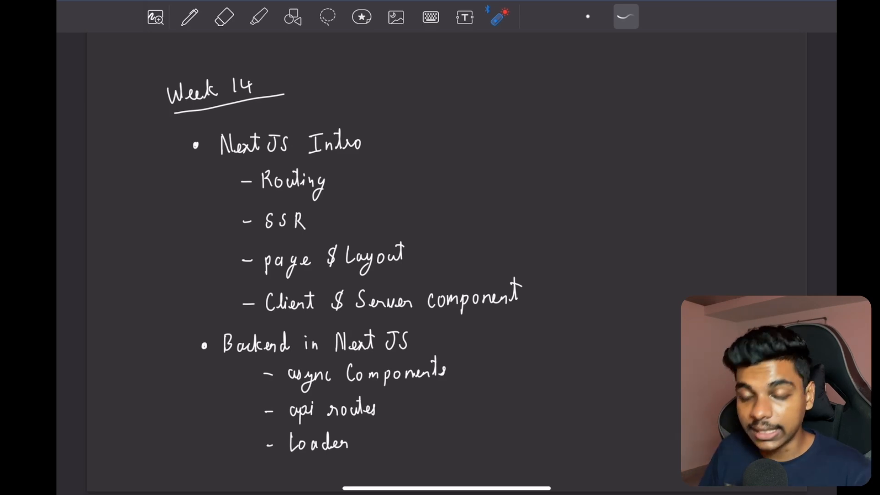
# - Underline entries in the Week 14 notes with short pen strokes
pyautogui.moveTo(259, 198); pyautogui.dragTo(286, 199)
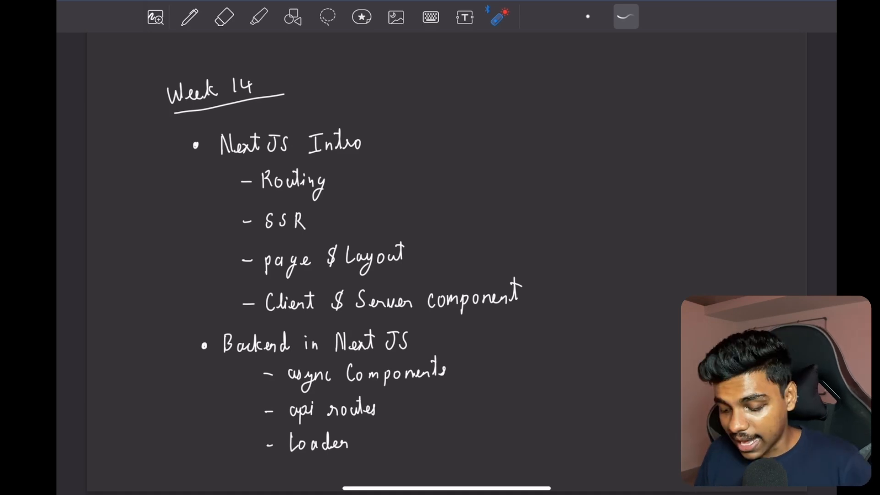
pyautogui.moveTo(256, 278); pyautogui.dragTo(416, 276)
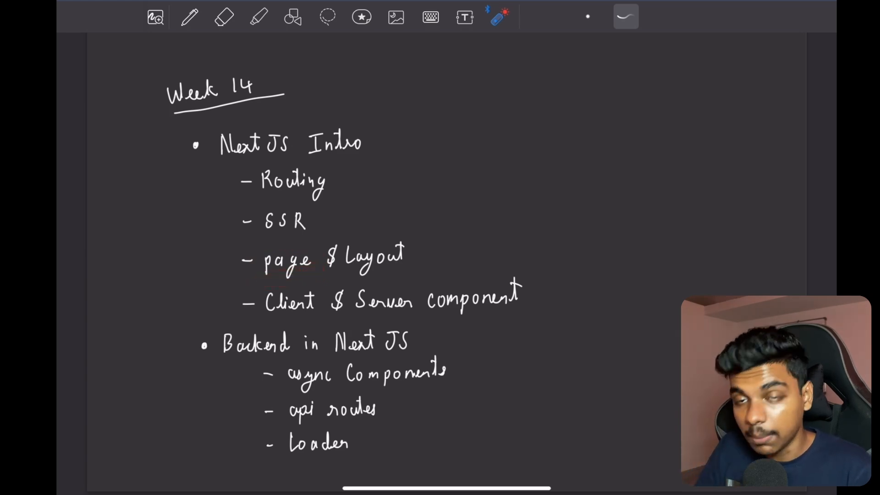
pyautogui.moveTo(241, 280); pyautogui.dragTo(315, 280)
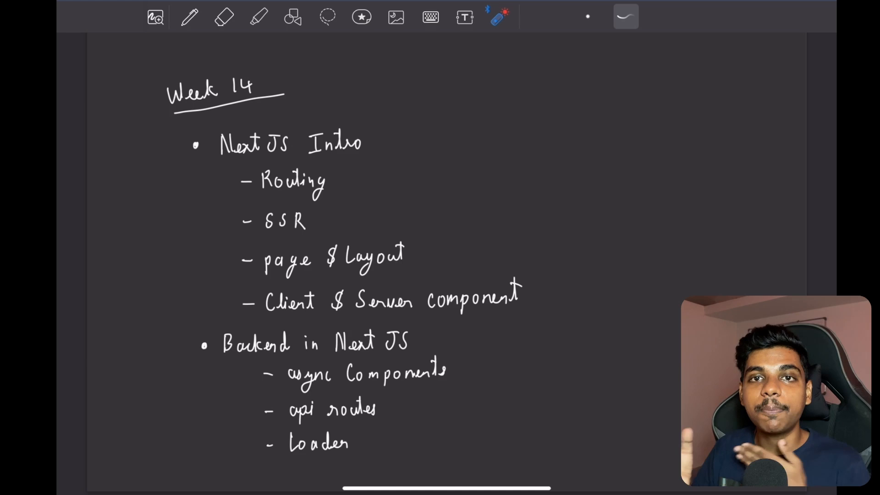
# - Sketch a page-layout rectangle with sidebar, navbar and content boxes labelled S, Nv and Con
pyautogui.moveTo(556, 90); pyautogui.dragTo(755, 230)
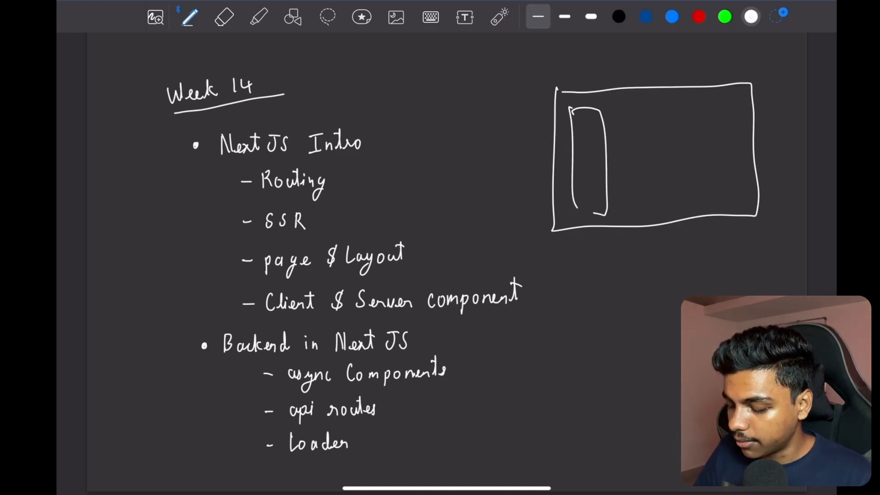
pyautogui.moveTo(623, 109); pyautogui.dragTo(626, 135)
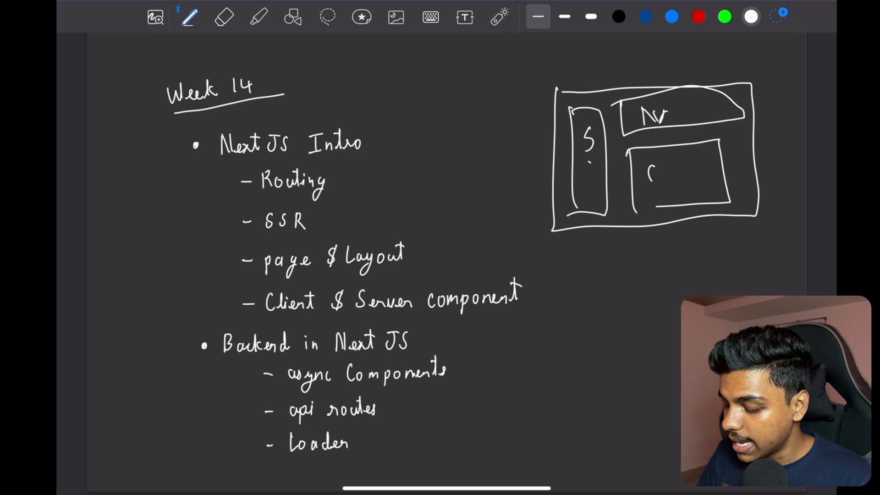
pyautogui.write('Con')
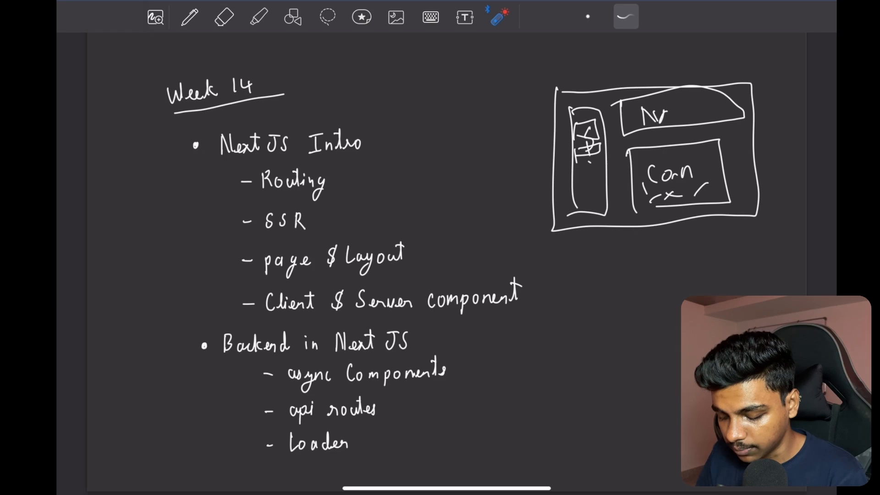
pyautogui.moveTo(264, 315); pyautogui.dragTo(334, 314)
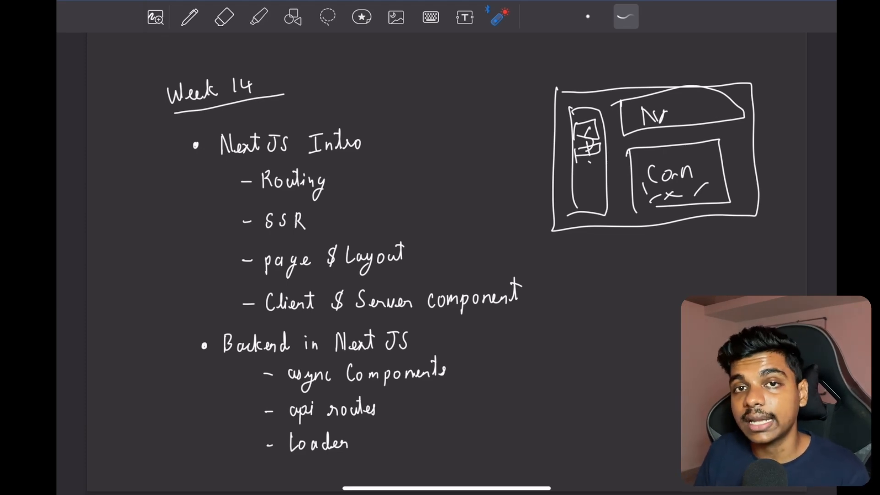
pyautogui.click(189, 16)
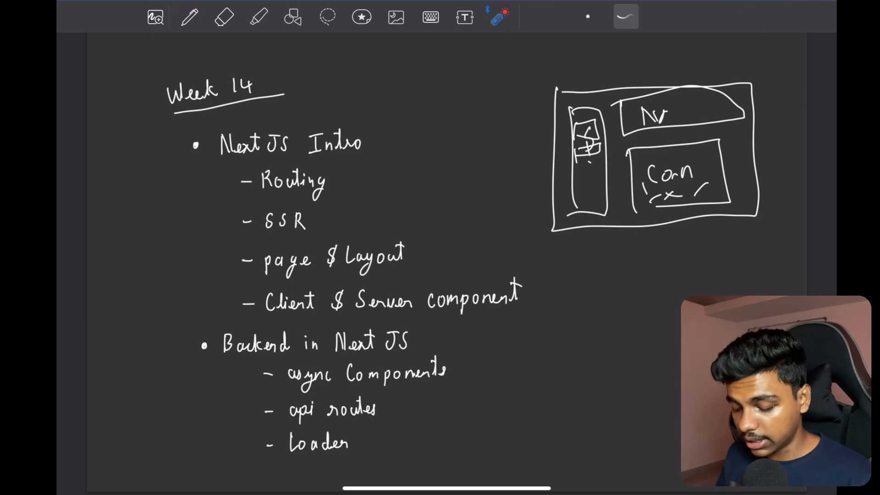
pyautogui.moveTo(283, 384); pyautogui.dragTo(463, 371)
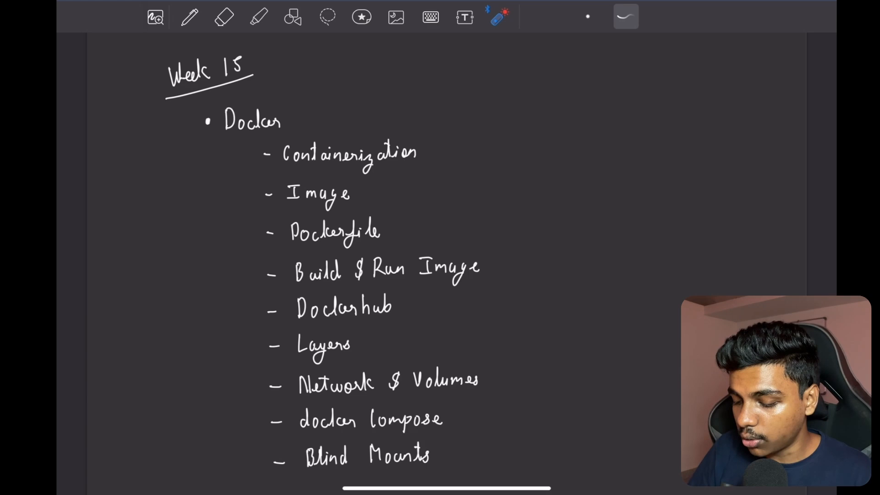
# - Sketch a container box with stacked layer marks and a small box beside the Docker list, then leave the pen
pyautogui.click(189, 17)
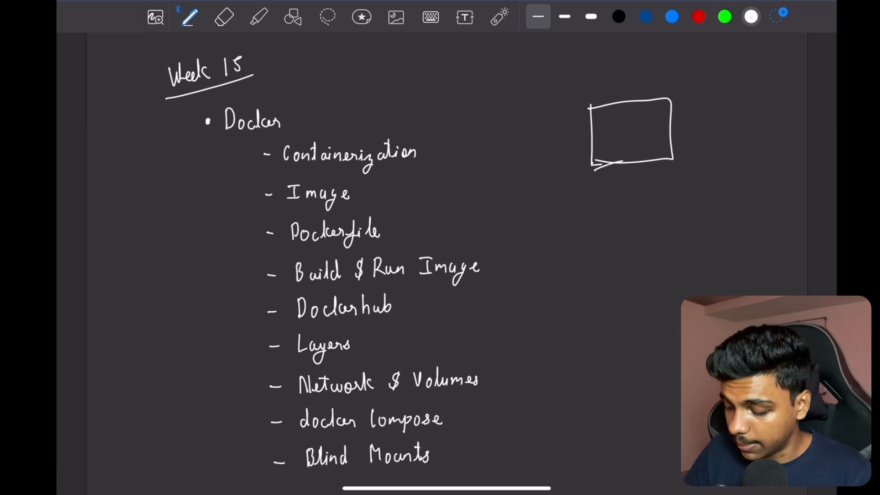
pyautogui.moveTo(623, 185); pyautogui.dragTo(646, 211)
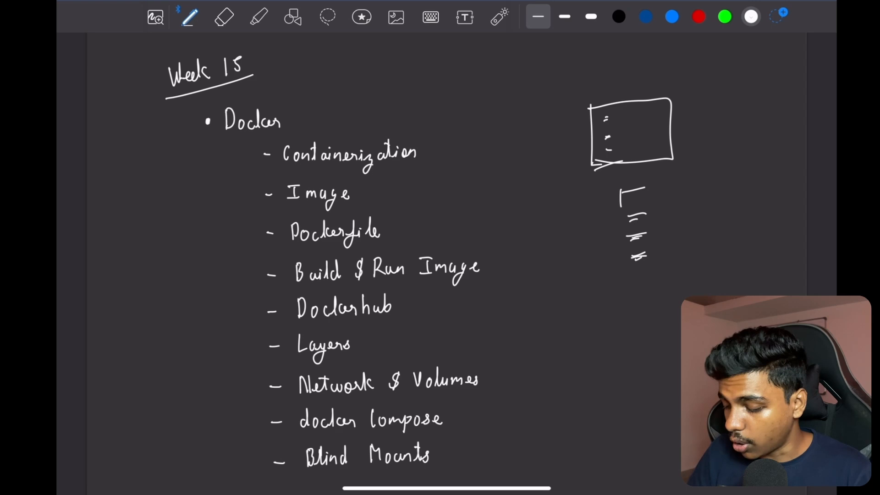
pyautogui.moveTo(696, 129); pyautogui.dragTo(662, 129)
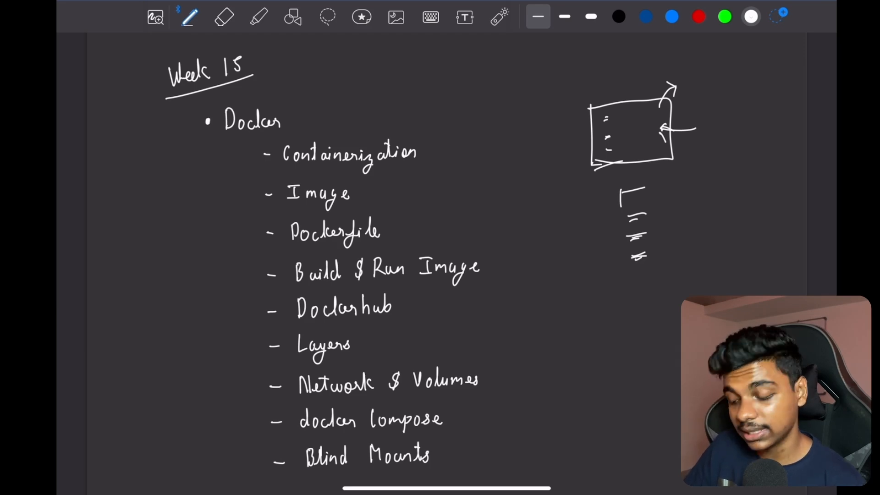
pyautogui.click(690, 79)
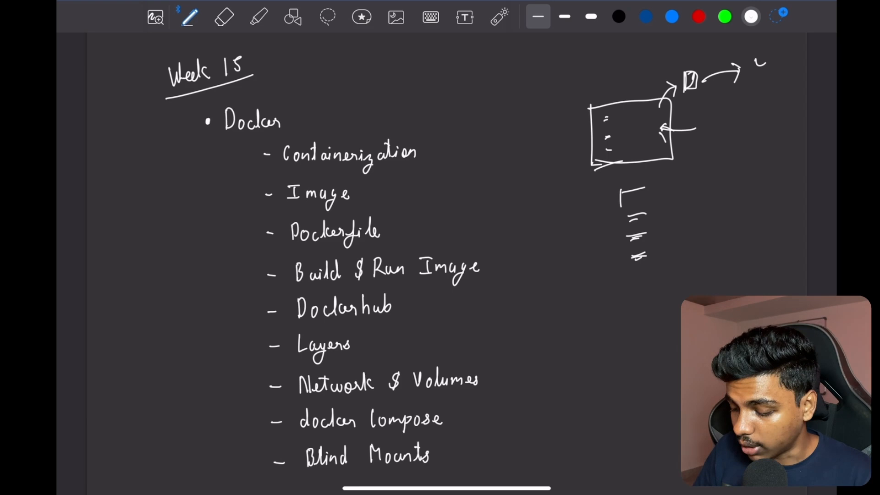
pyautogui.click(499, 17)
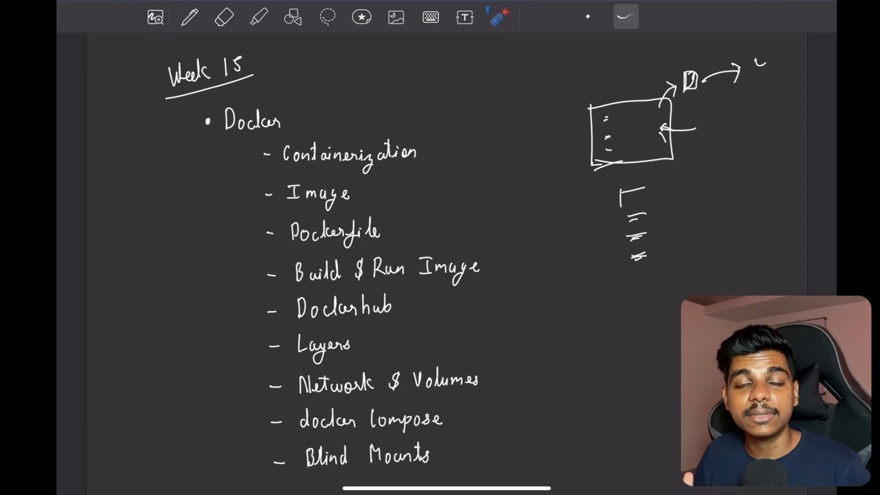
# - Erase the container sketch and handwrite 'Copy' beside the Docker list
pyautogui.moveTo(374, 212); pyautogui.dragTo(394, 210)
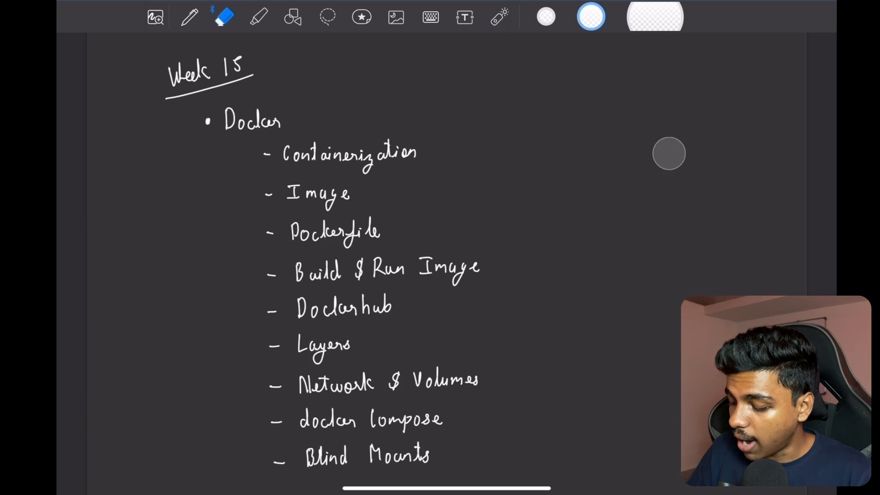
pyautogui.click(189, 16)
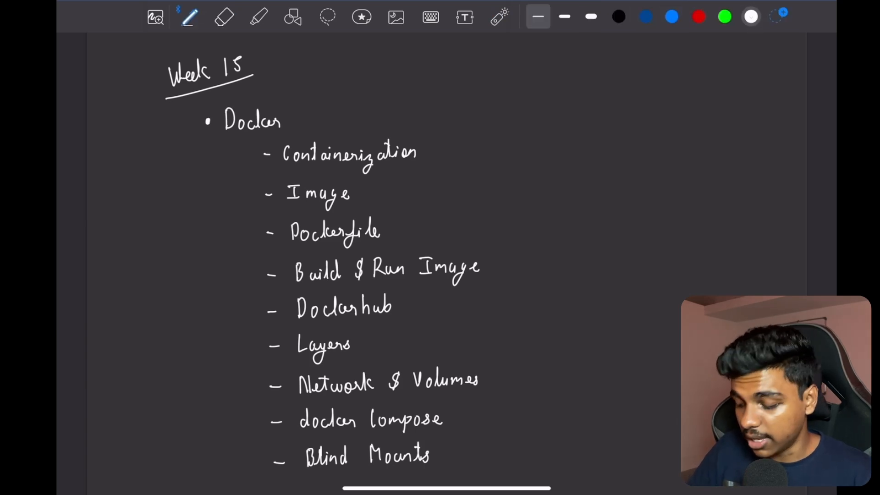
pyautogui.write('Copy')
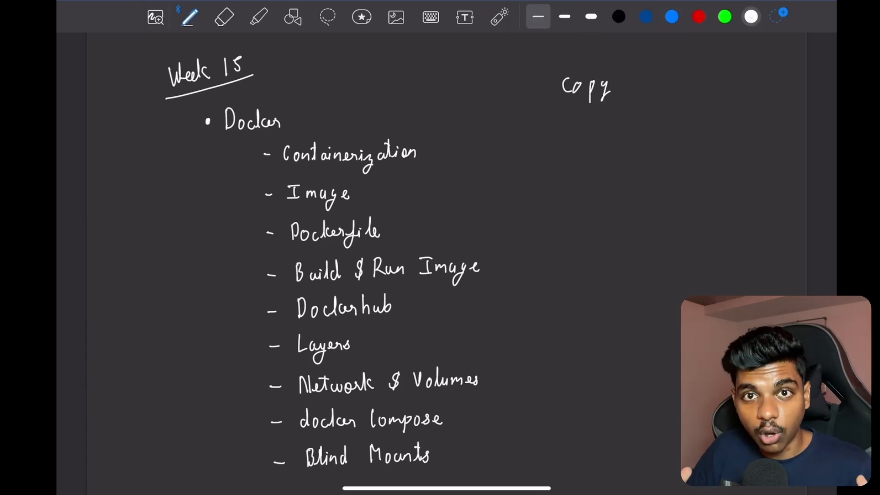
# - Add the note 'ins' underneath and enclose both side notes in a hand-drawn box
pyautogui.moveTo(617, 79); pyautogui.dragTo(666, 79)
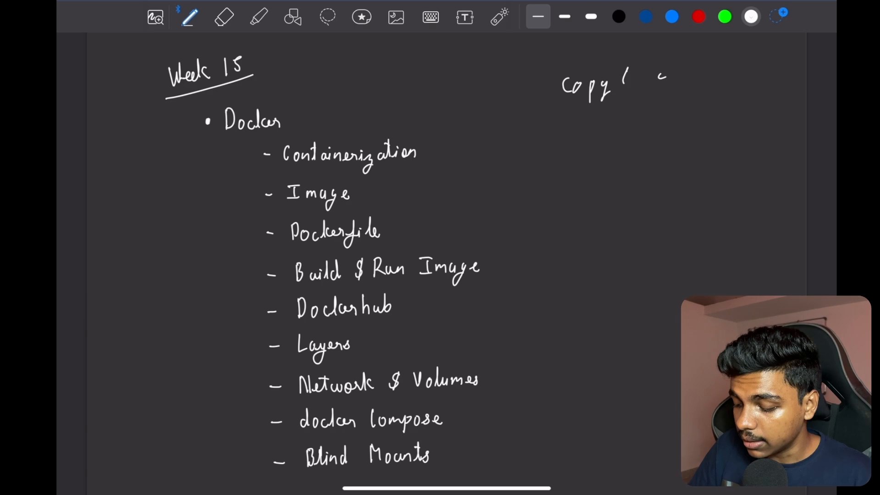
pyautogui.write('ins')
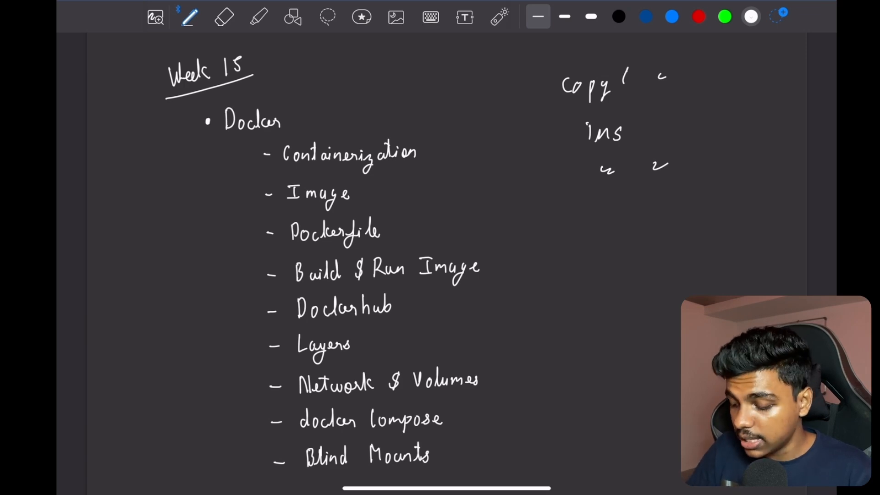
pyautogui.moveTo(542, 54); pyautogui.dragTo(725, 208)
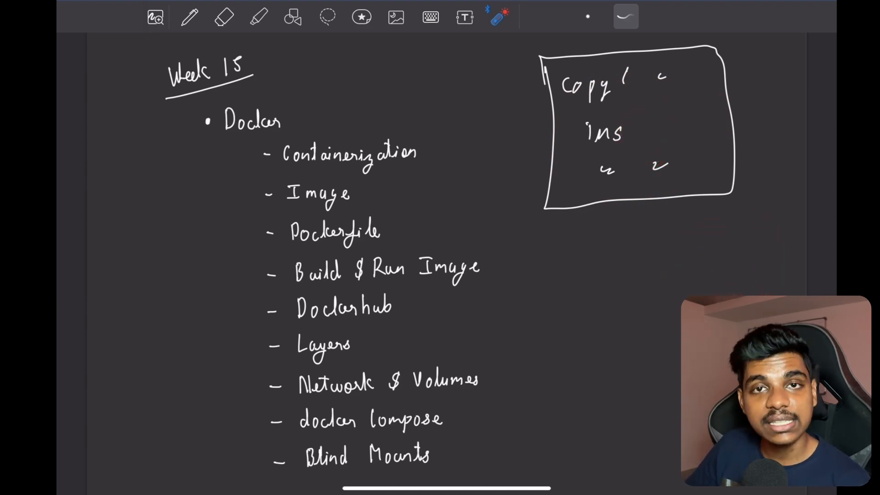
# - Scroll down to the Week 16 page listing Monorepo and Turborepo
pyautogui.moveTo(292, 244); pyautogui.dragTo(384, 230)
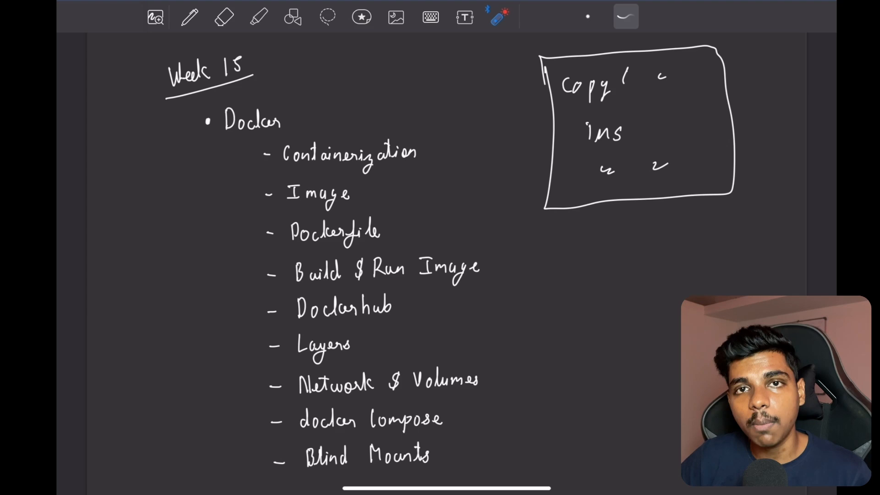
pyautogui.scroll(-3)
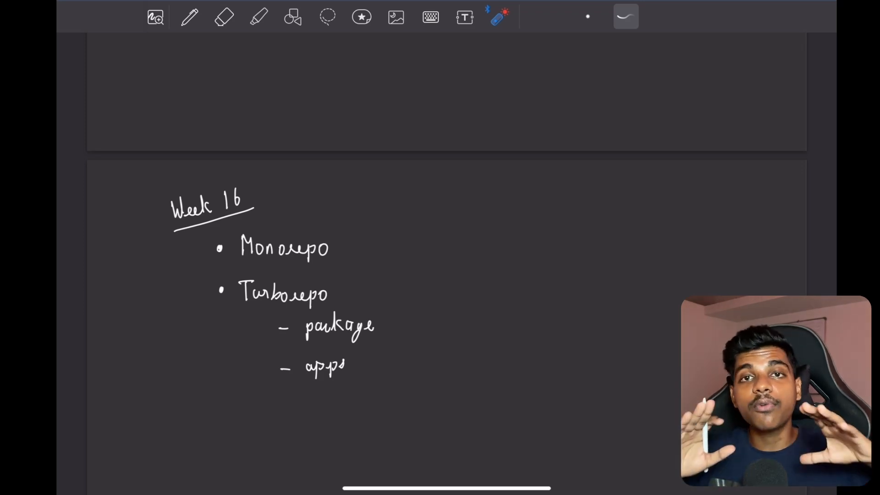
# - Handwrite the side list 'Market', 'Aapp', 'Backen' to the right of the Week 16 topics
pyautogui.click(224, 16)
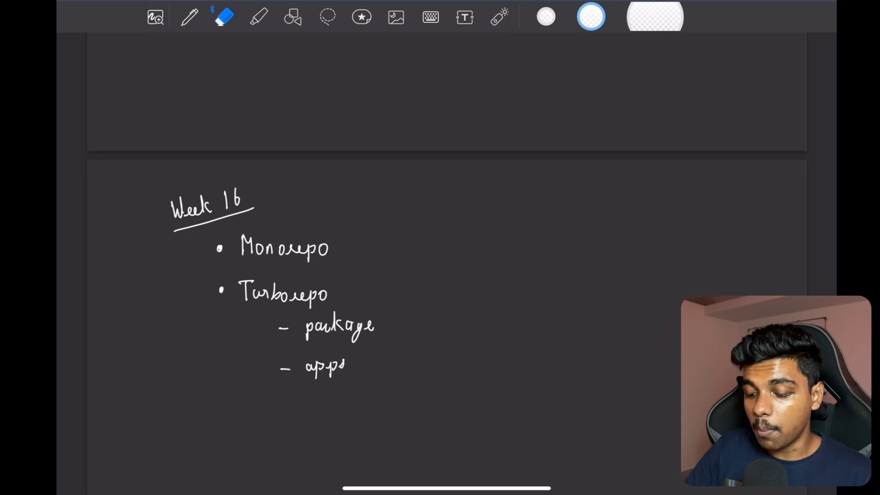
pyautogui.click(189, 17)
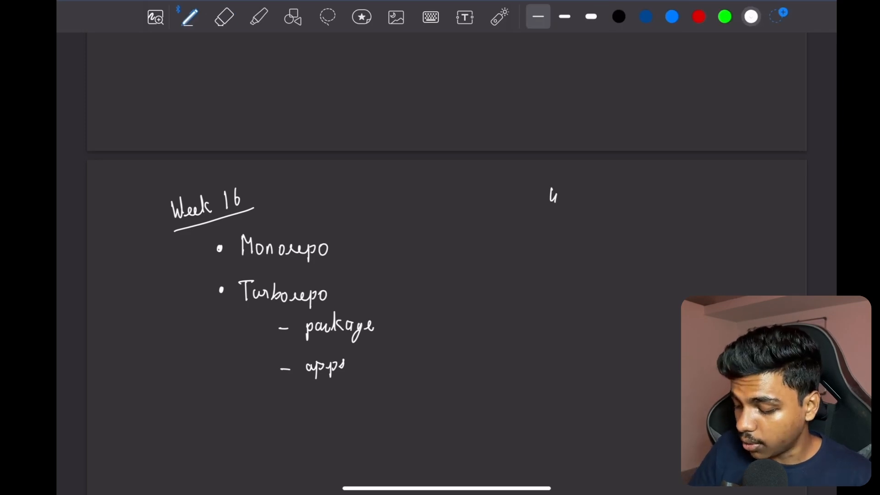
pyautogui.moveTo(550, 196); pyautogui.dragTo(590, 196)
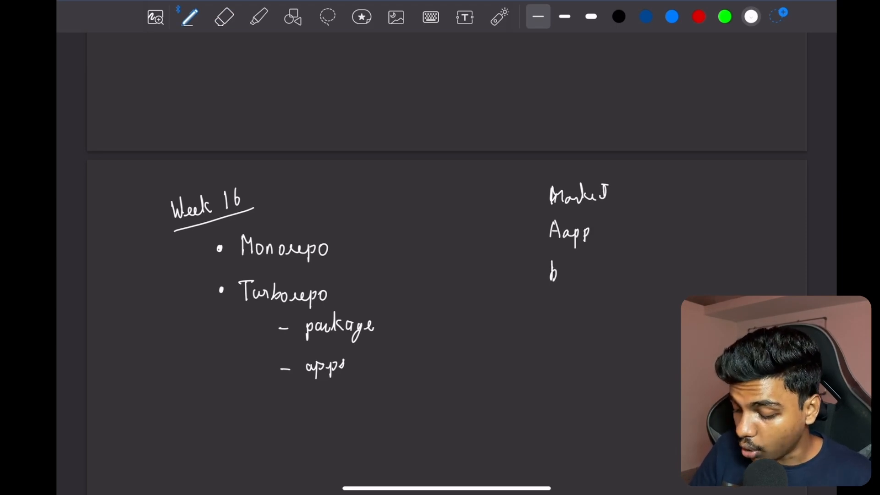
pyautogui.write('Backer')
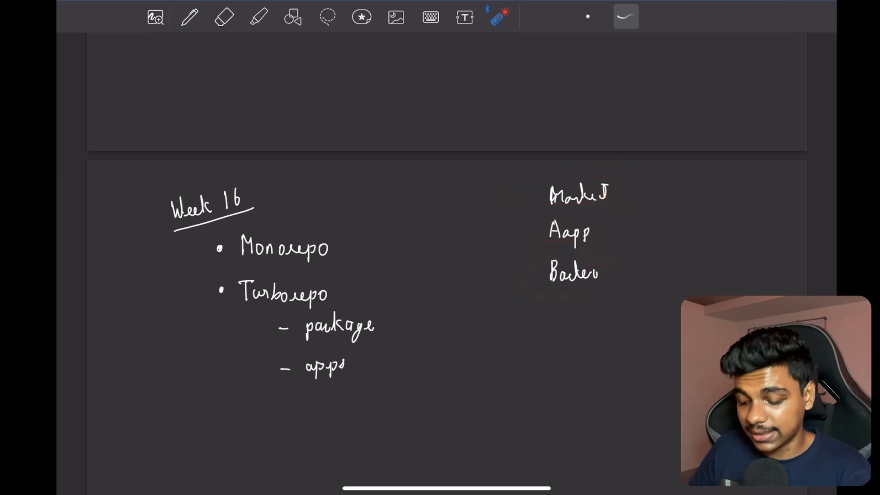
# - Handwrite the word 'packa' below the Market/Aapp/Backen side list
pyautogui.moveTo(598, 177); pyautogui.dragTo(629, 172)
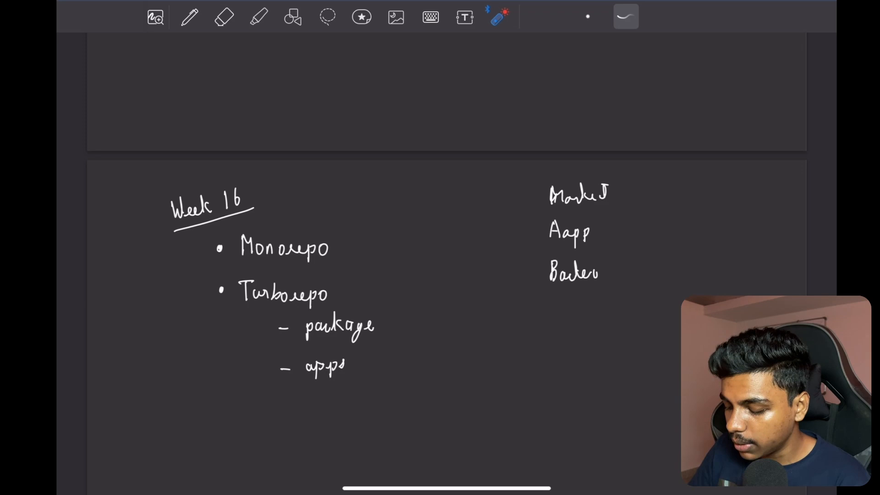
pyautogui.moveTo(539, 190); pyautogui.dragTo(545, 236)
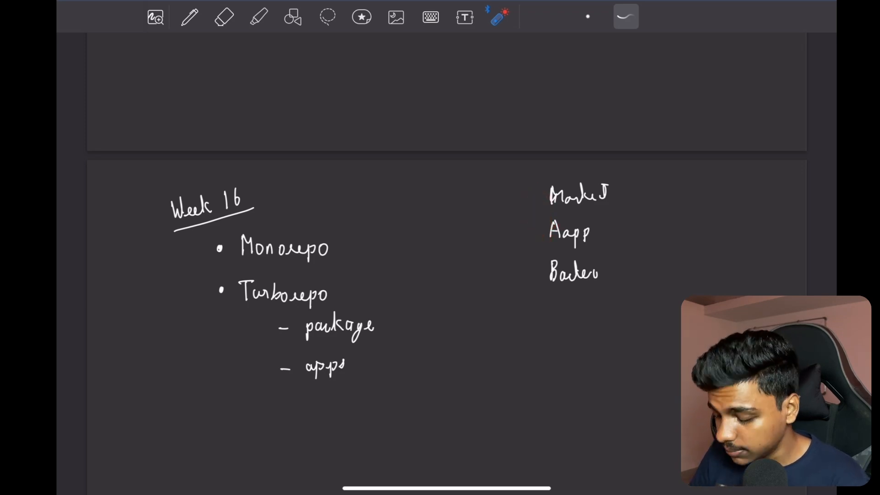
pyautogui.click(189, 16)
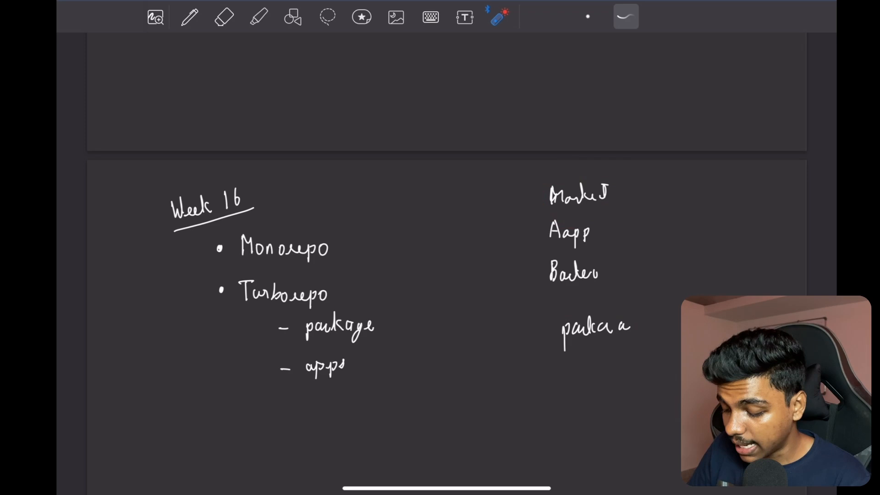
pyautogui.moveTo(550, 185); pyautogui.dragTo(539, 208)
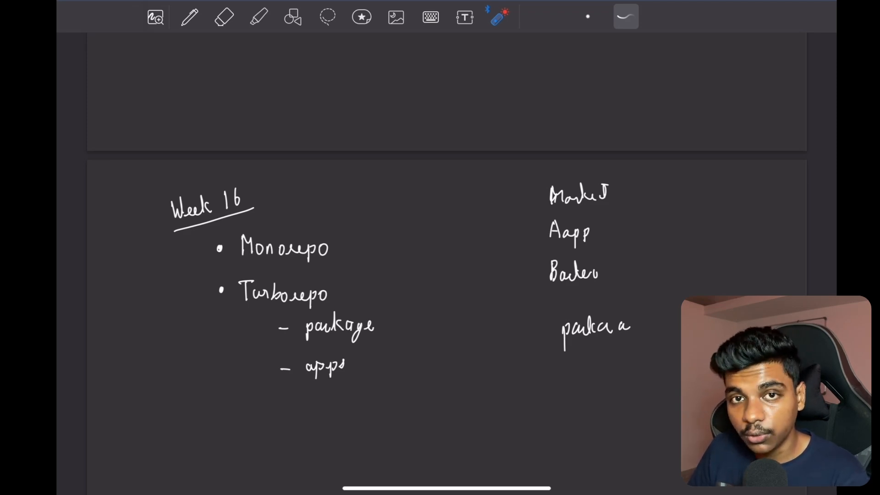
pyautogui.moveTo(556, 315); pyautogui.dragTo(645, 348)
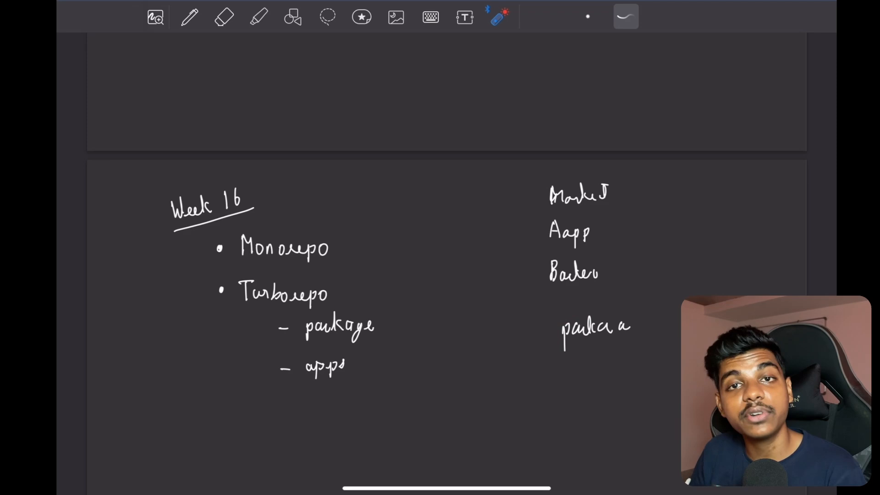
pyautogui.moveTo(555, 332); pyautogui.dragTo(553, 236)
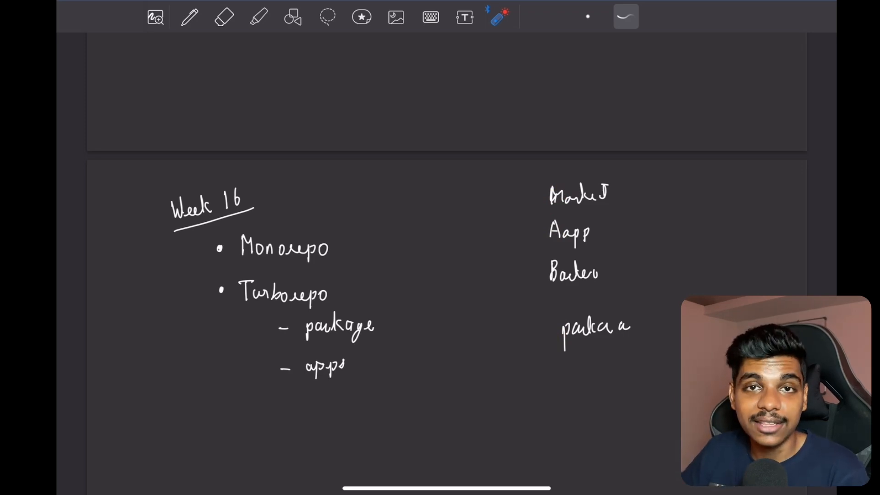
pyautogui.click(189, 17)
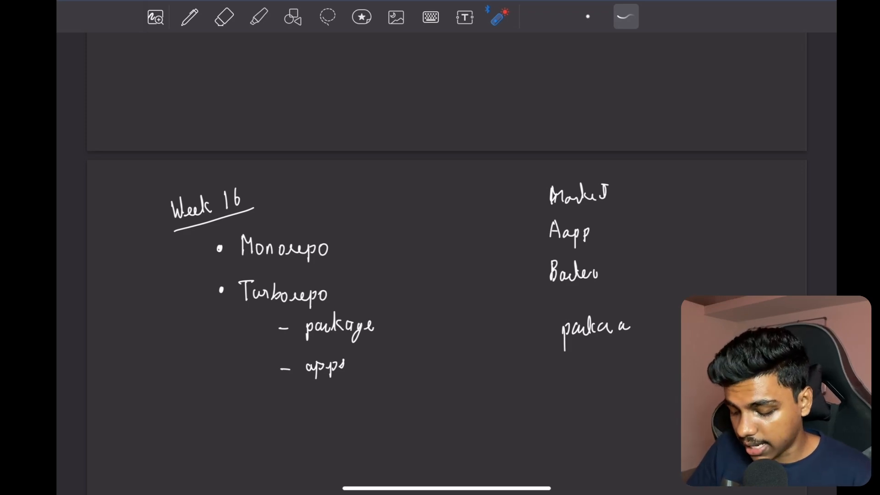
pyautogui.moveTo(538, 174); pyautogui.dragTo(538, 241)
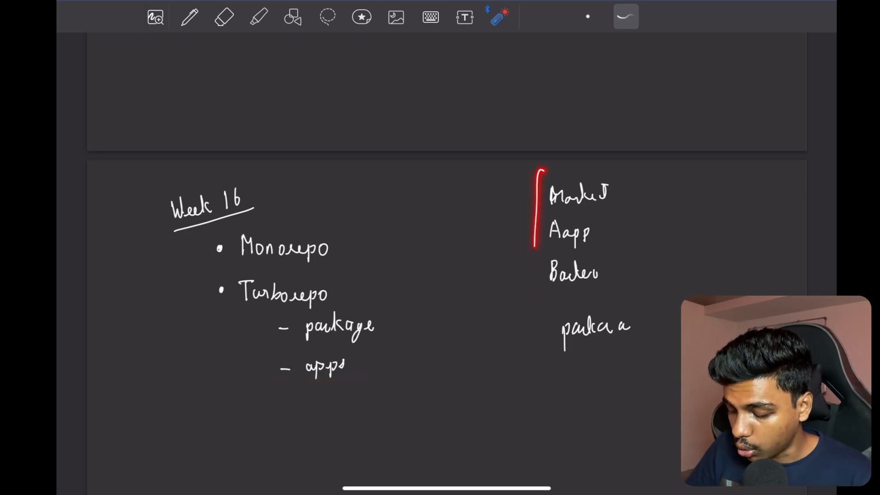